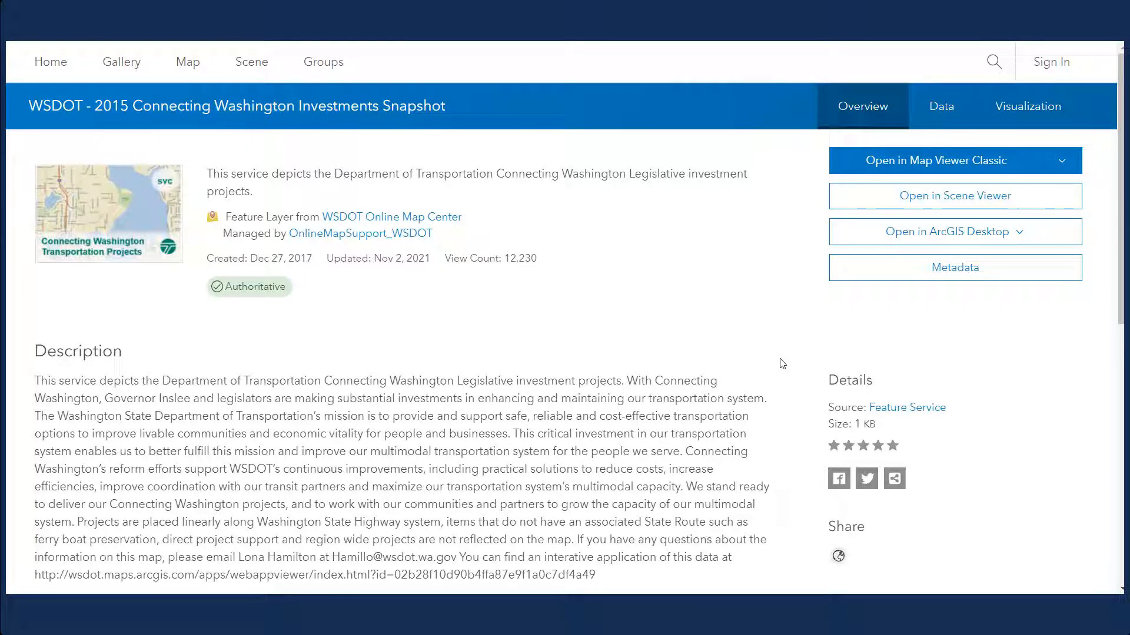
Scroll the item Overview to the URL section and copy the WSDOT service URL.
{"action": "scroll", "scroll_direction": "down", "scroll_amount": 3}
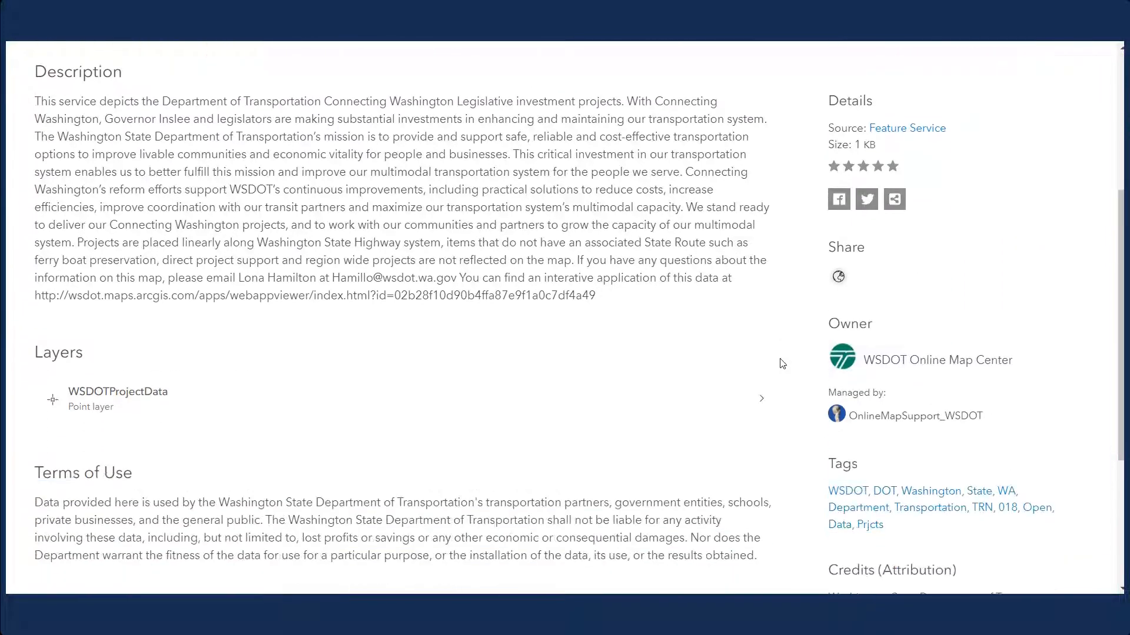
{"action": "scroll", "scroll_direction": "down", "scroll_amount": 3}
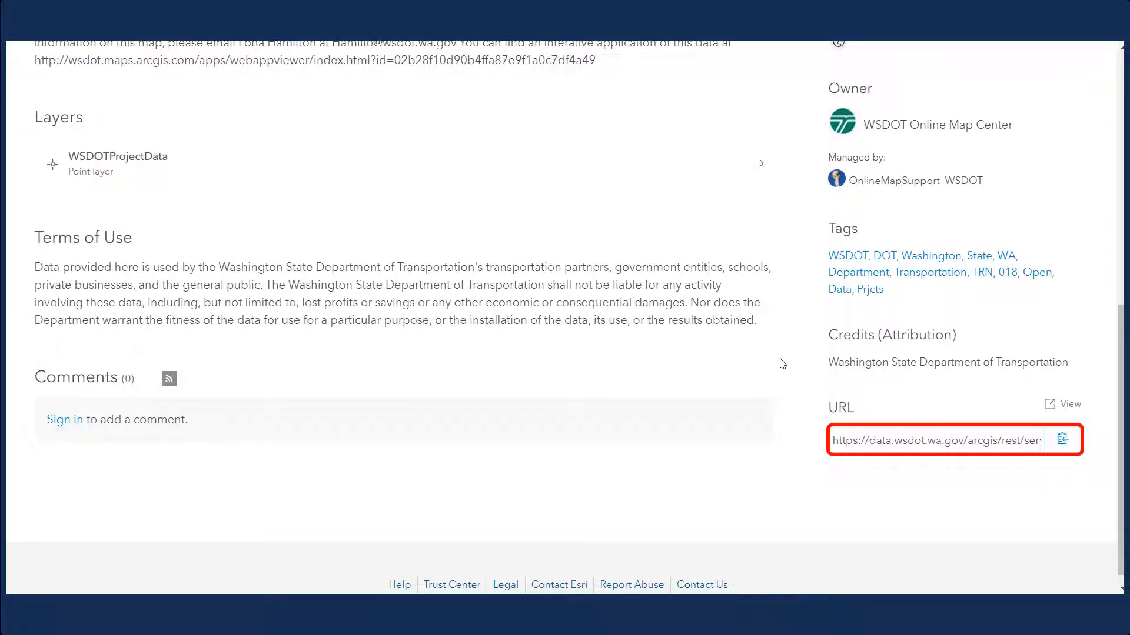
{"action": "left_click", "coordinate": [1061, 439]}
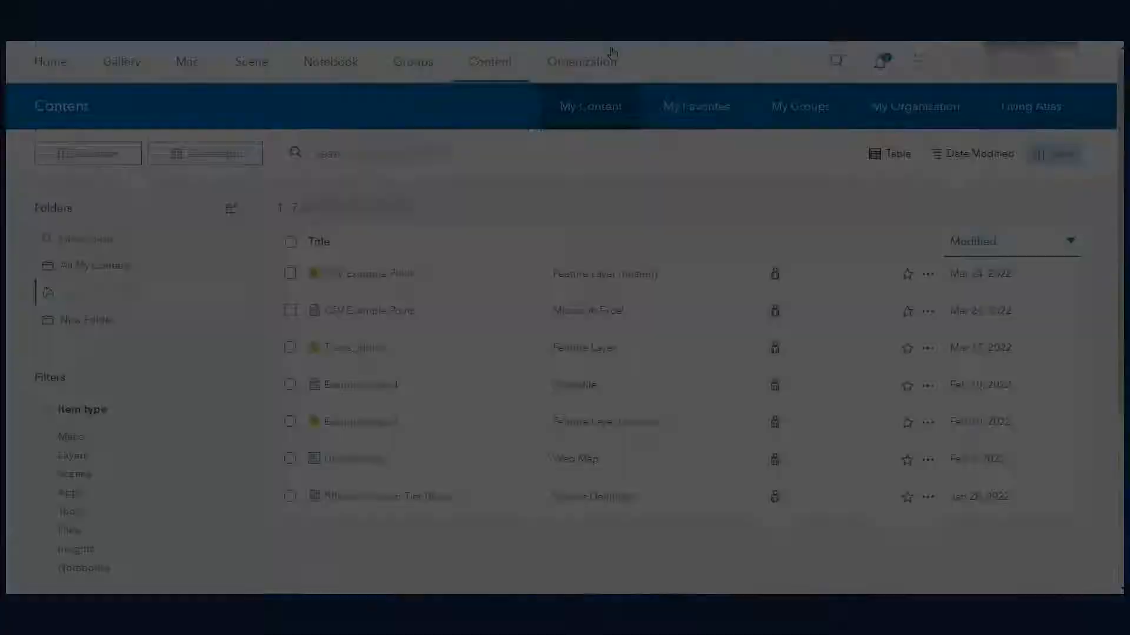
Create a new URL item from the pasted WSDOT service URL, accepting type ArcGIS Server web service.
{"action": "left_click", "coordinate": [92, 153]}
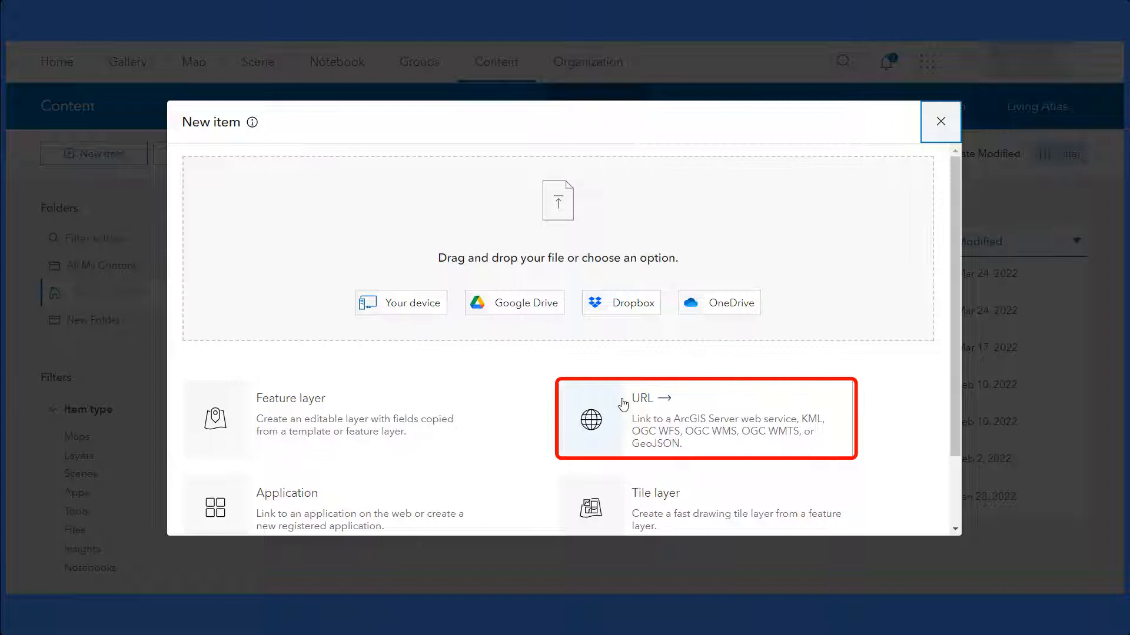
{"action": "left_click", "coordinate": [703, 418]}
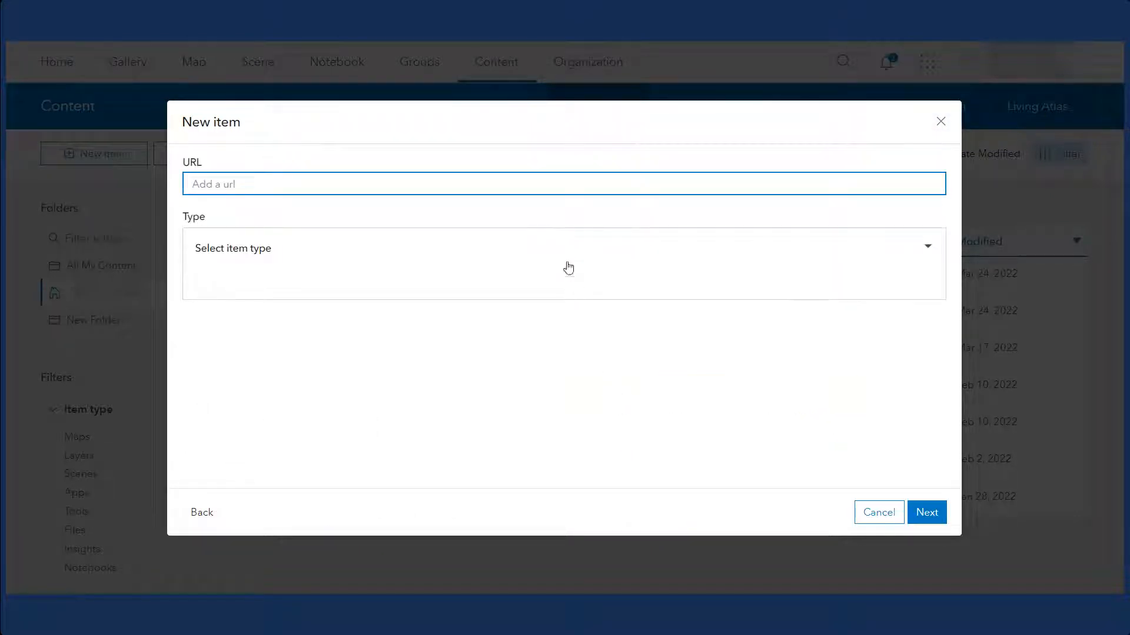
{"action": "right_click", "coordinate": [562, 183]}
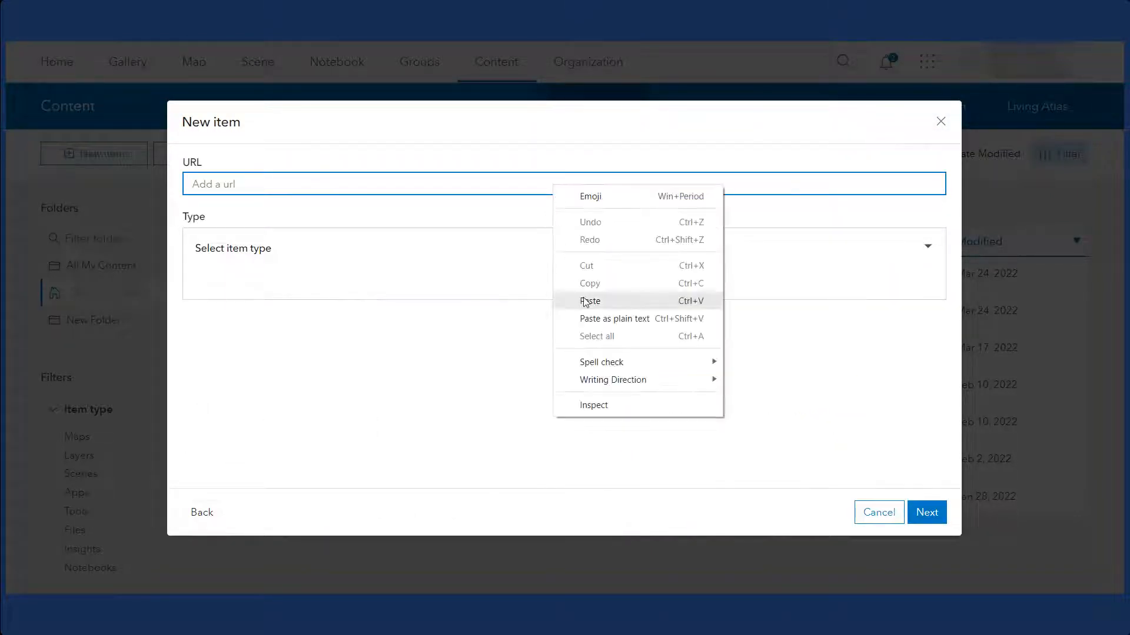
{"action": "left_click", "coordinate": [590, 301]}
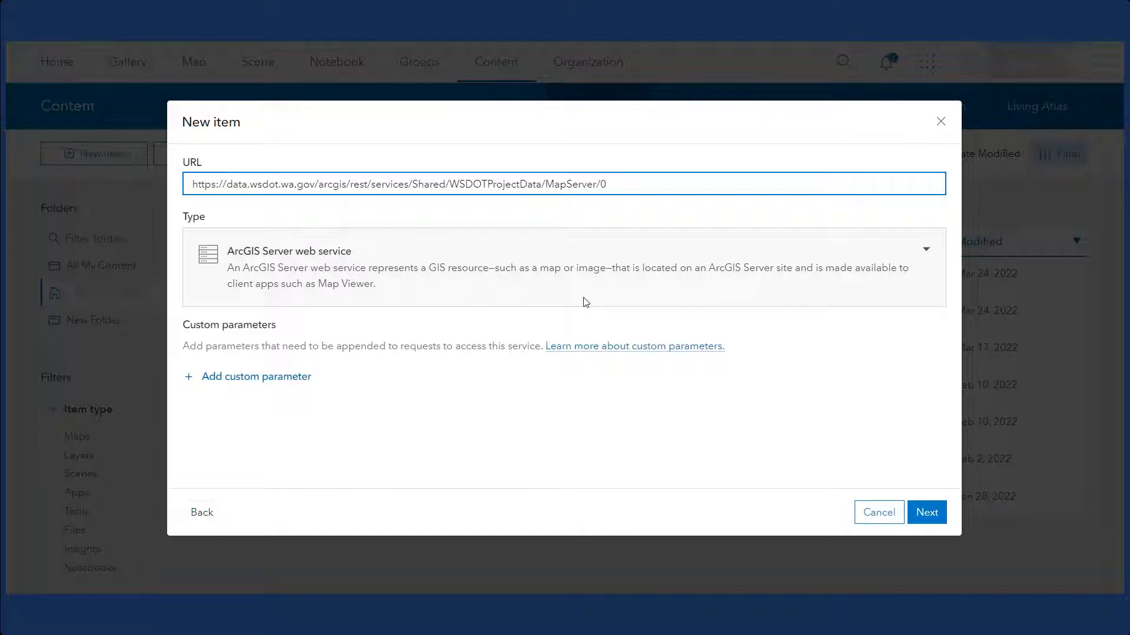
{"action": "left_click", "coordinate": [927, 513]}
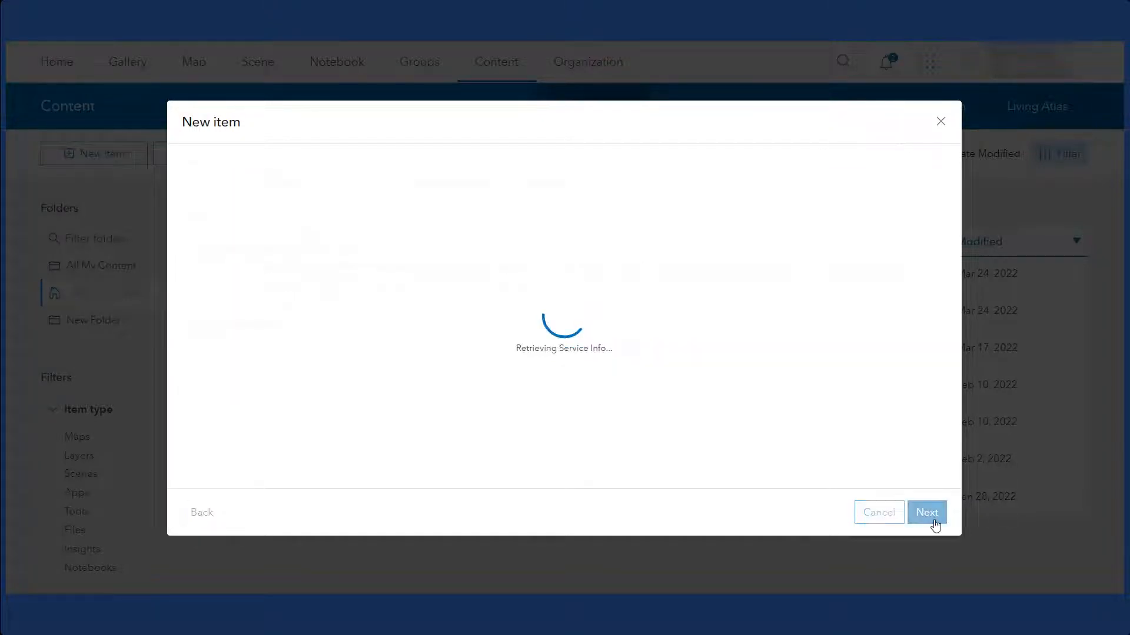
{"action": "left_click", "coordinate": [926, 512]}
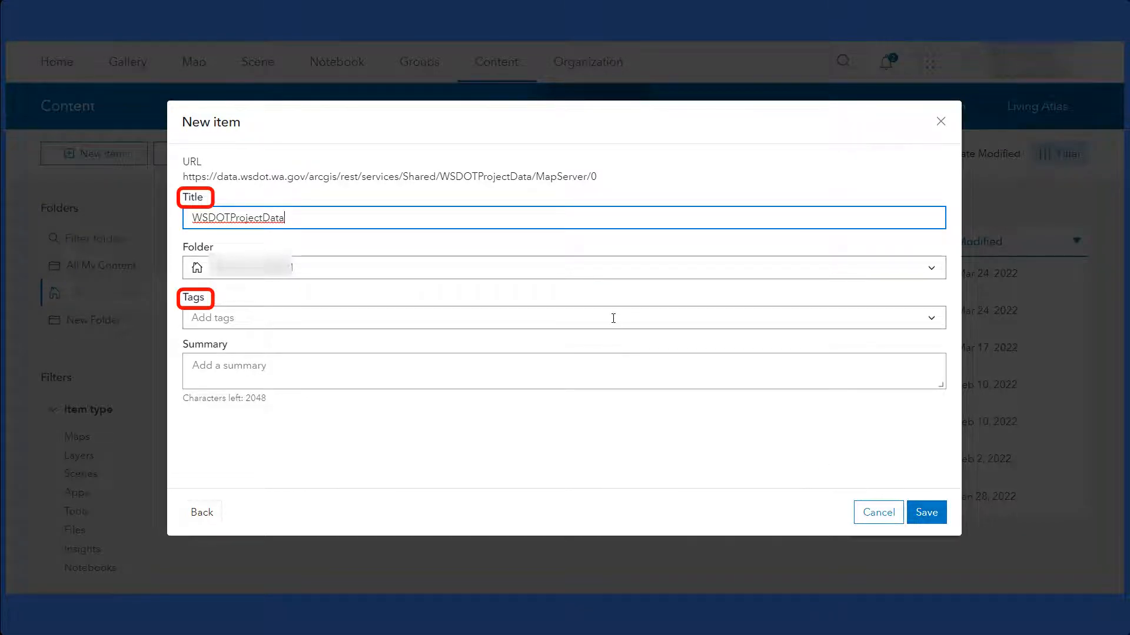
Tag WSDOTProjectData with WSDOT and Transportation, set summary 'WSDOT Data', and save it.
{"action": "type", "text": "WSDOT"}
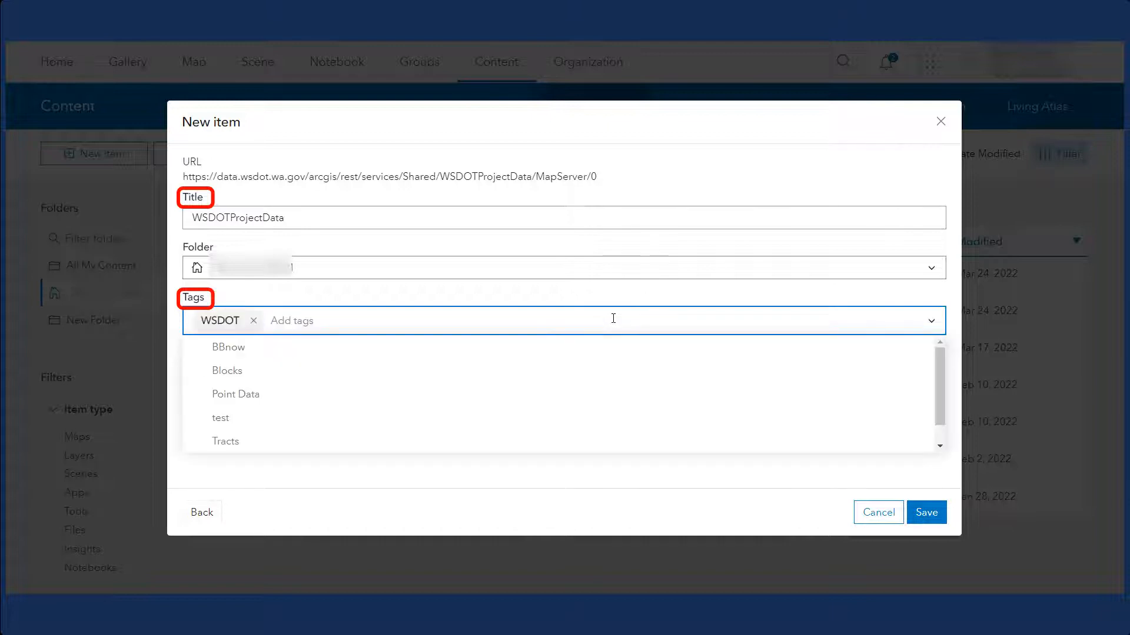
{"action": "type", "text": "Transportation"}
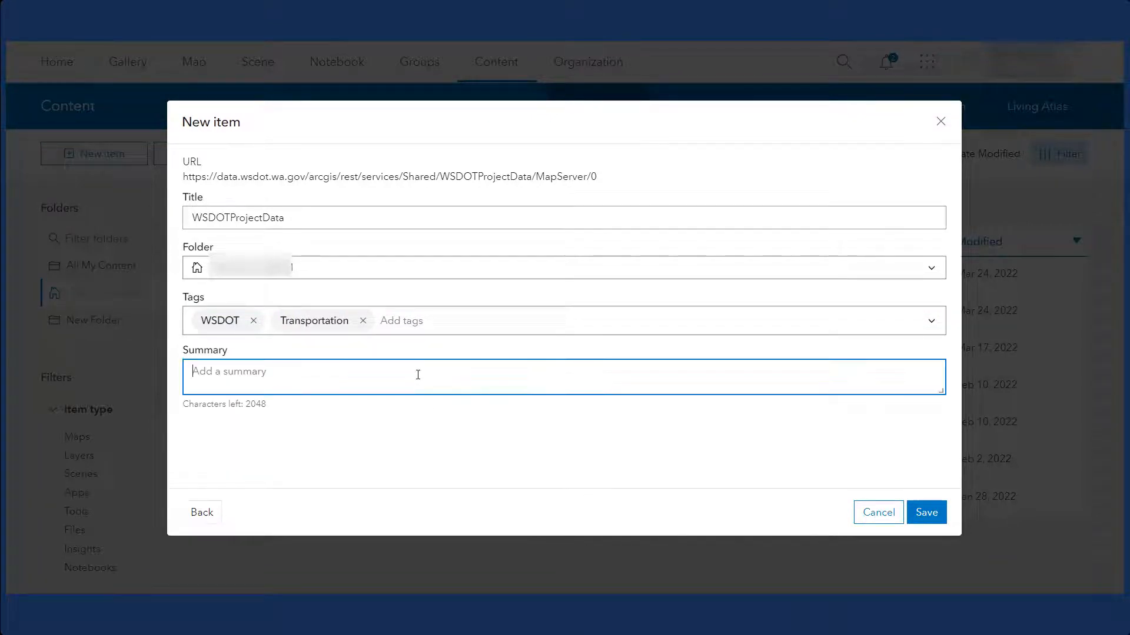
{"action": "type", "text": "WSDOT"}
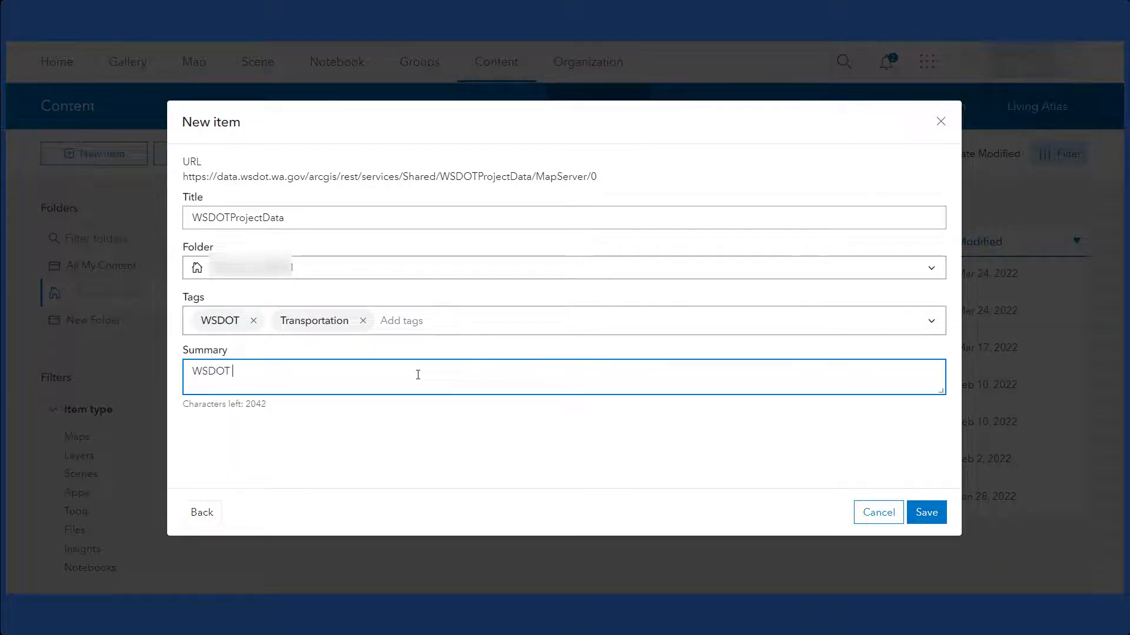
{"action": "type", "text": "Data"}
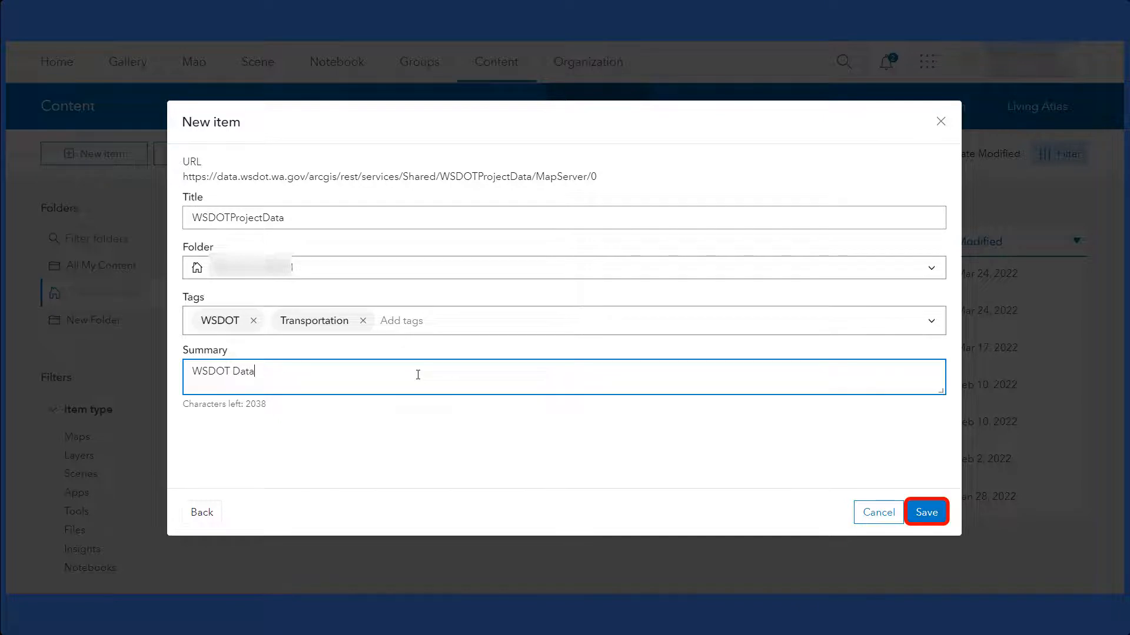
{"action": "left_click", "coordinate": [926, 511]}
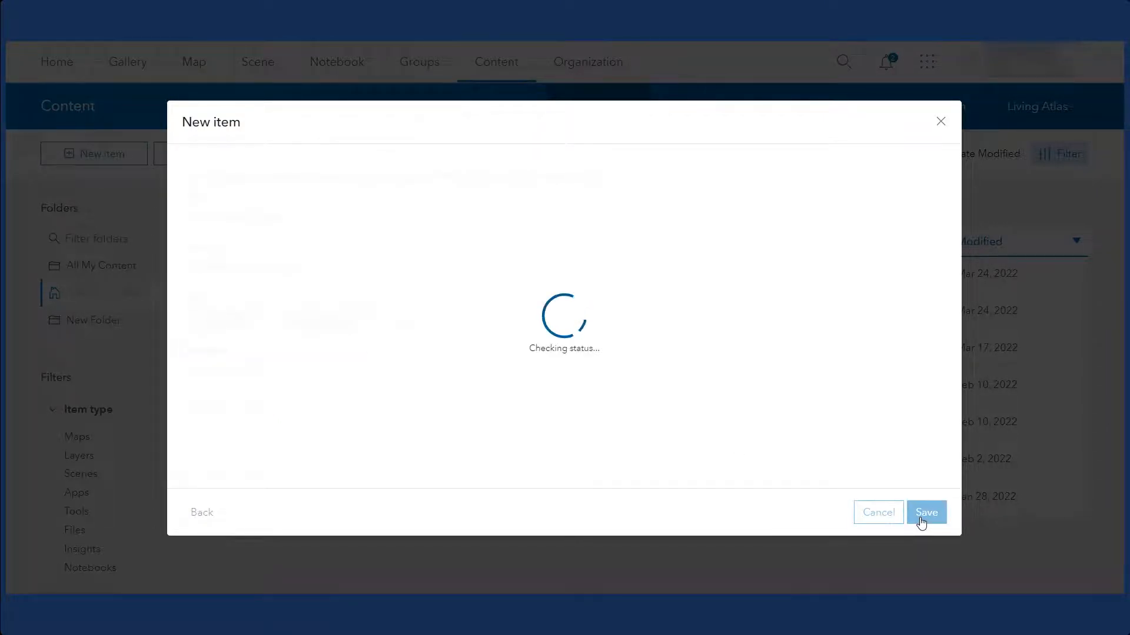
{"action": "left_click", "coordinate": [925, 512]}
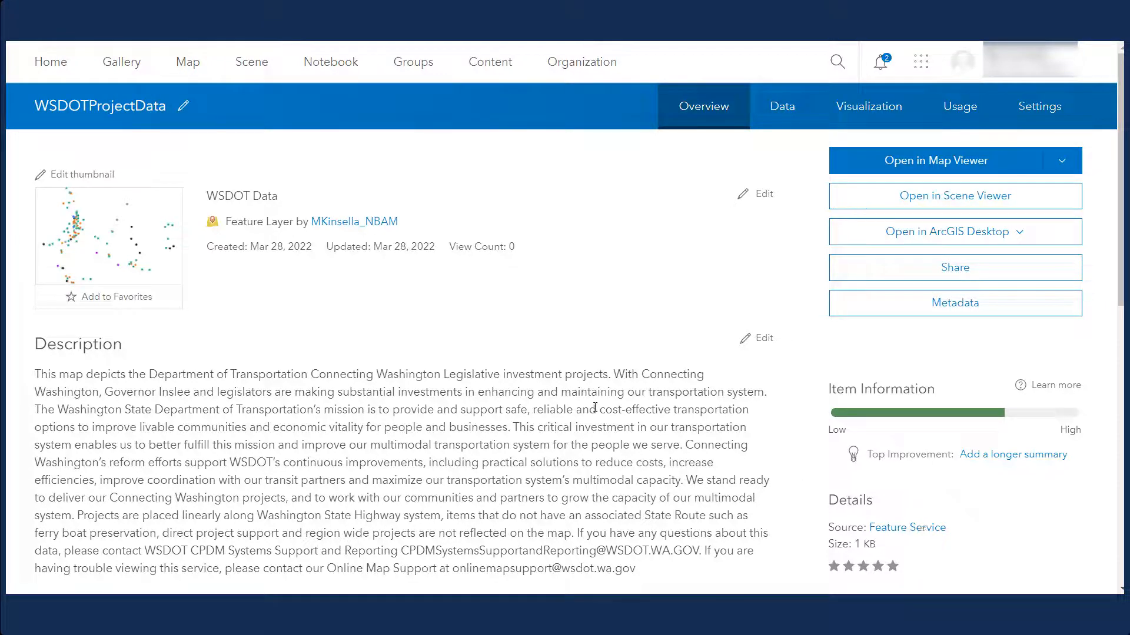
Open WSDOTProjectData in Map Viewer and show its Layers panel with Connecting Washington Investments.
{"action": "left_click", "coordinate": [936, 160]}
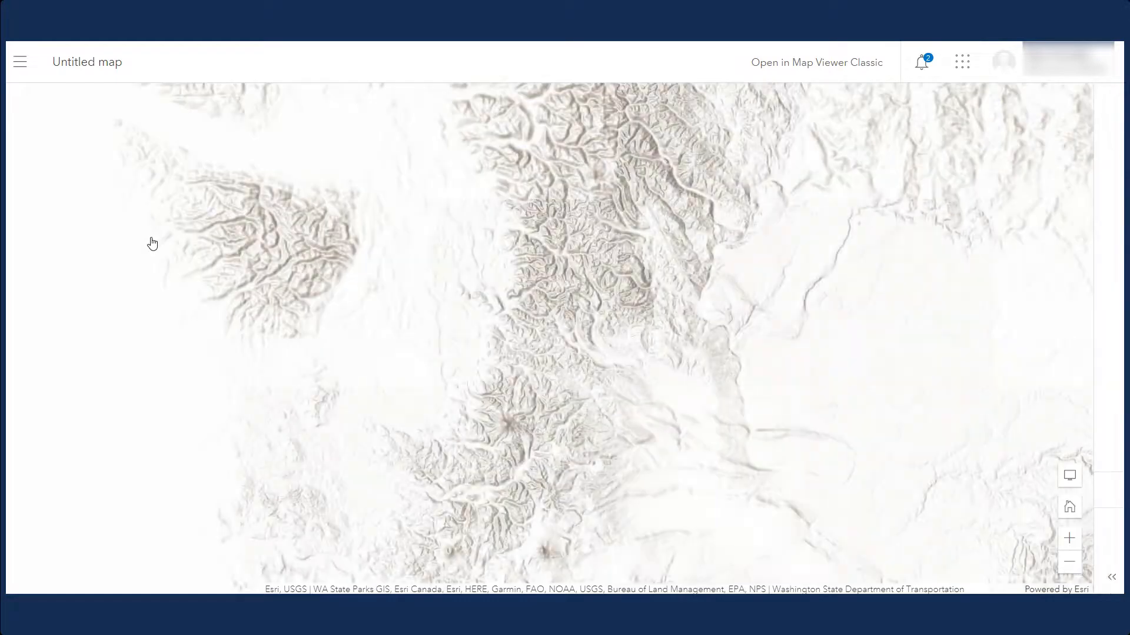
{"action": "left_click", "coordinate": [17, 136]}
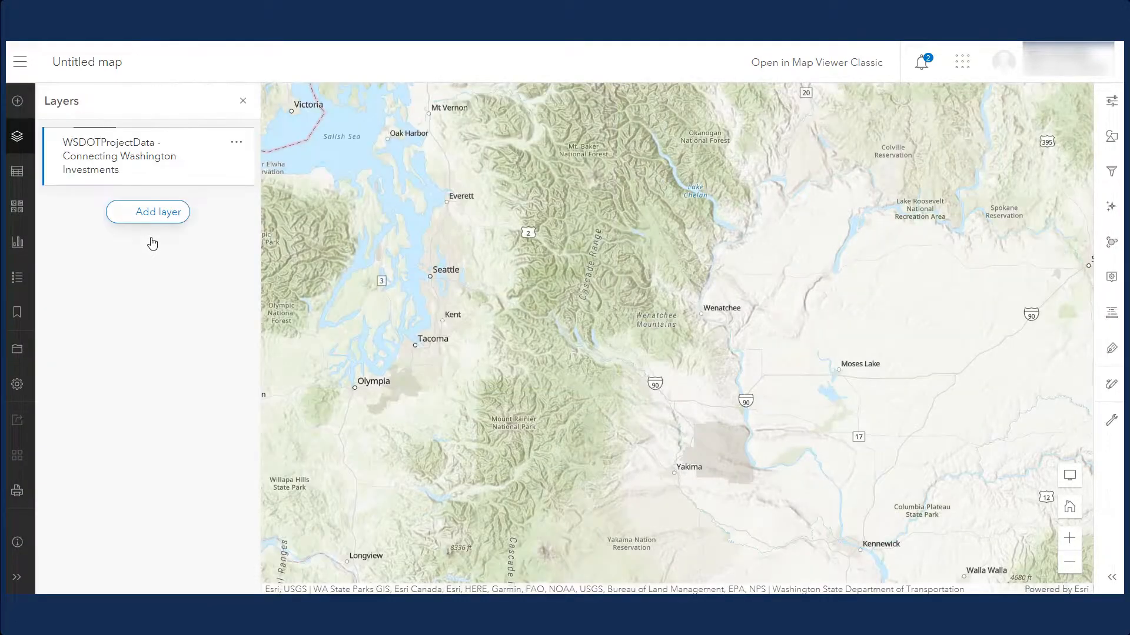